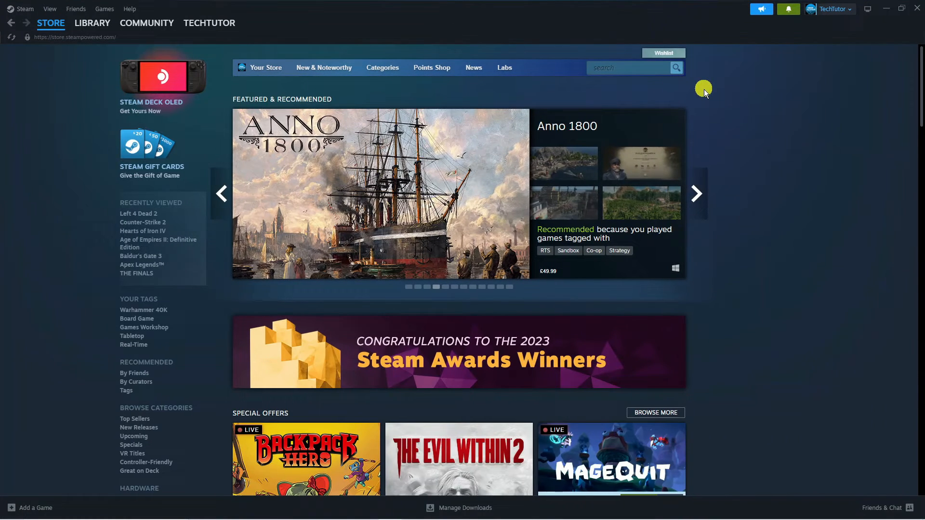
pyautogui.moveTo(710, 94)
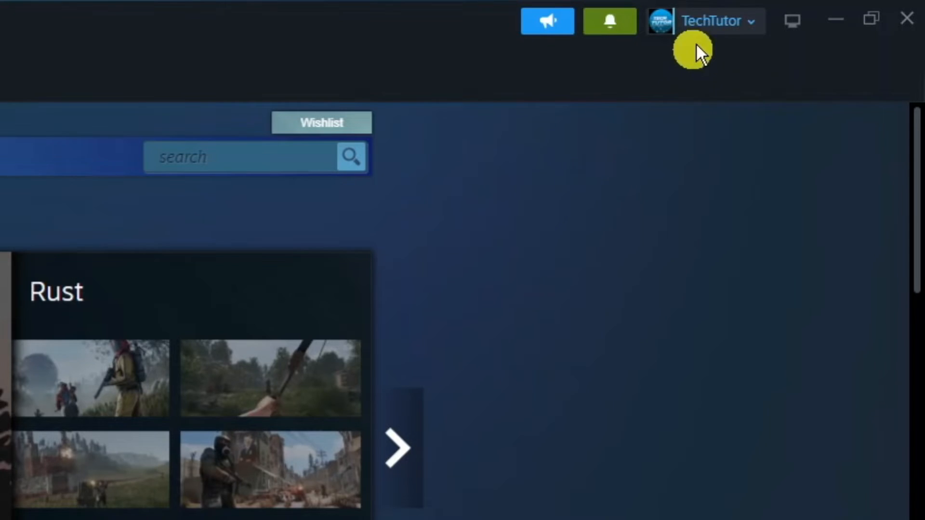
# Go to the Steam account details page from the account name dropdown.
pyautogui.click(705, 21)
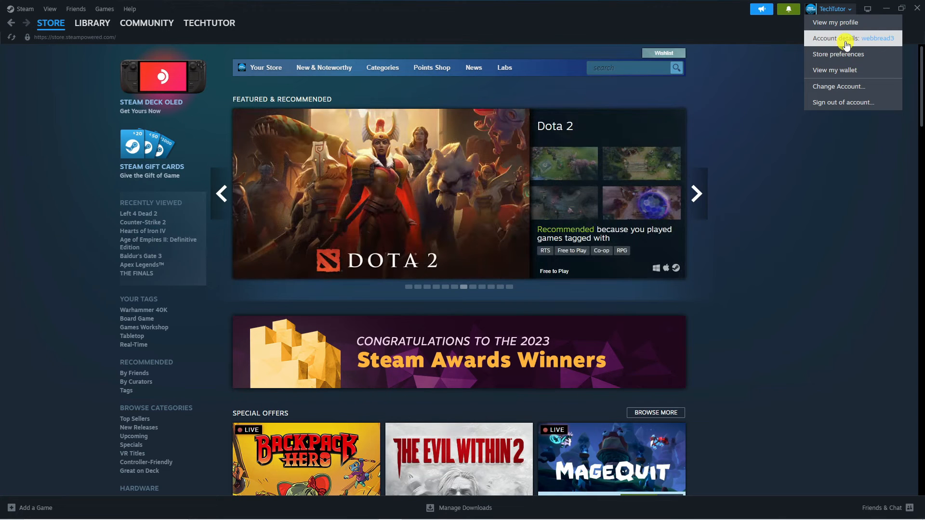
pyautogui.click(849, 37)
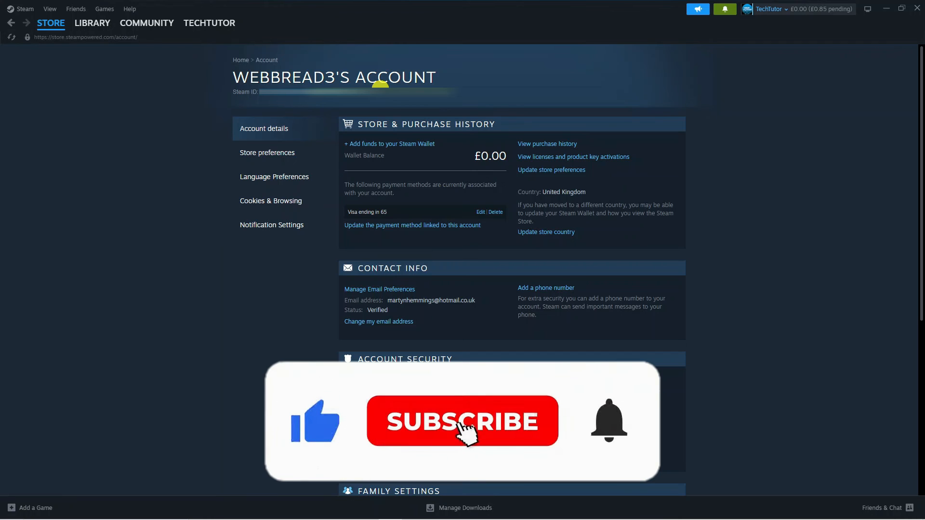
pyautogui.click(461, 421)
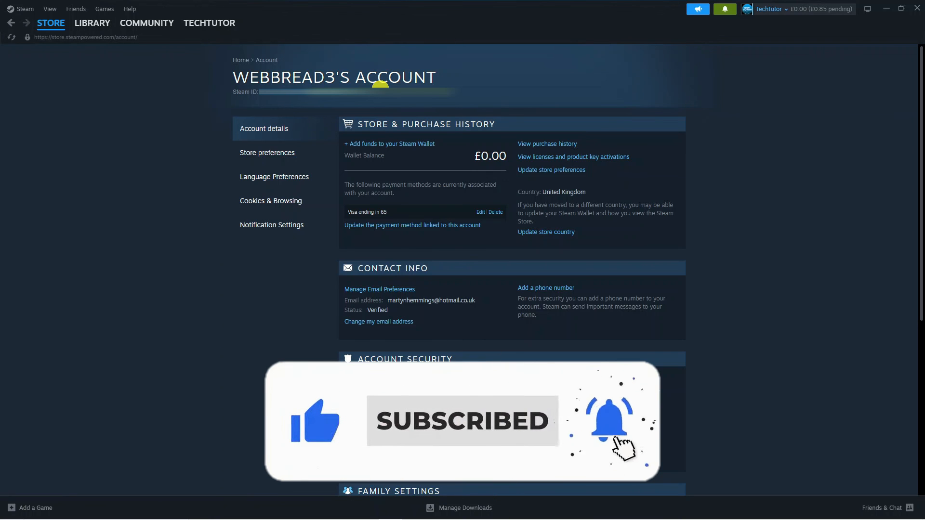